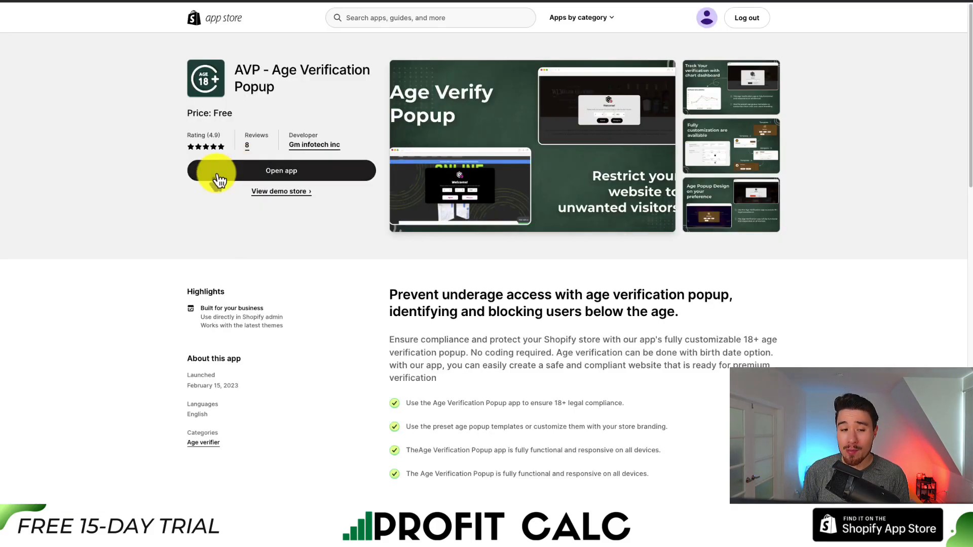
Review the AVP app's description heading on its listing page.
scroll(down, 3)
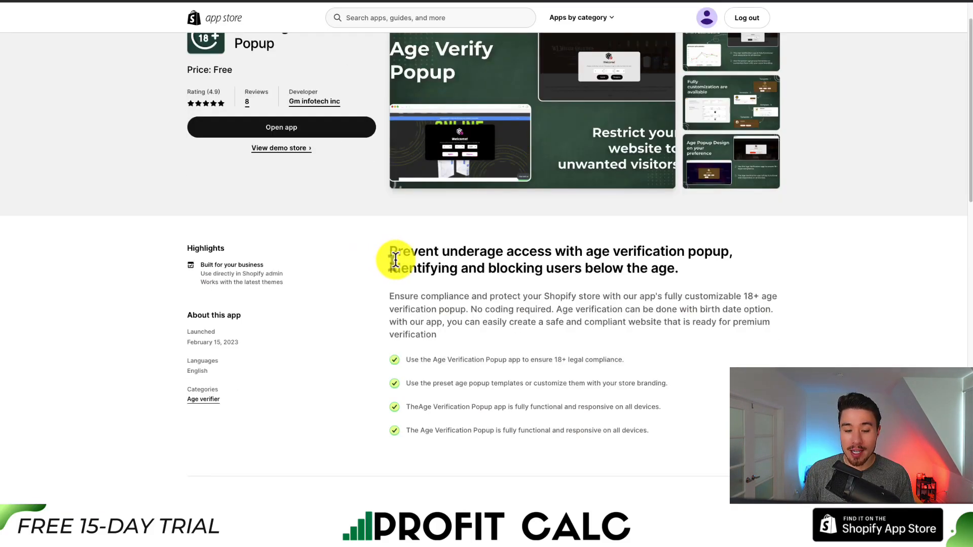
drag(389, 252, 676, 251)
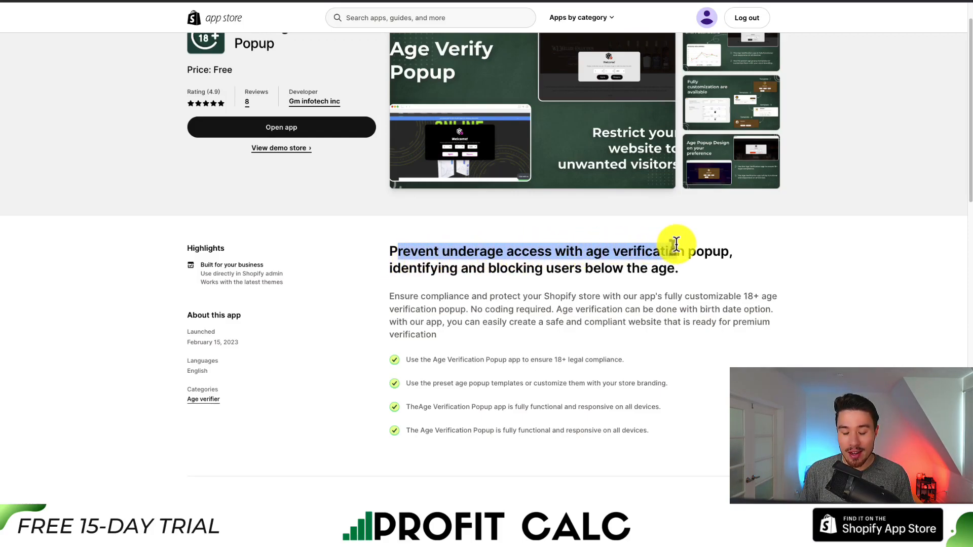
drag(677, 251, 468, 268)
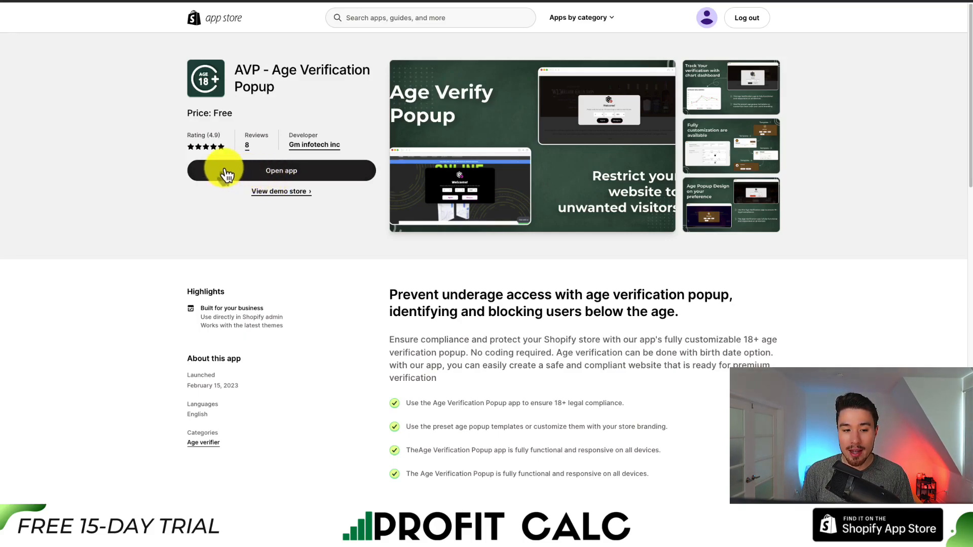
mouse_move(277, 147)
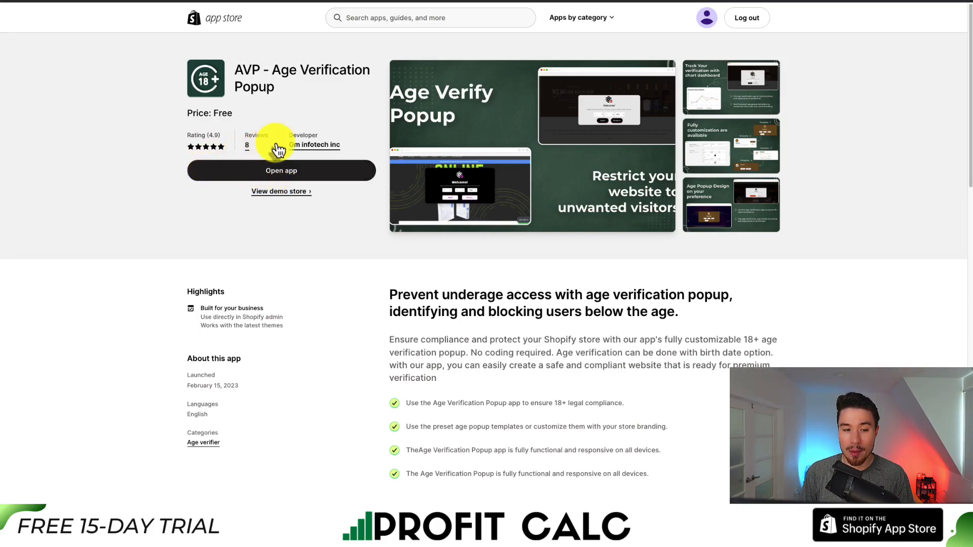
click(281, 171)
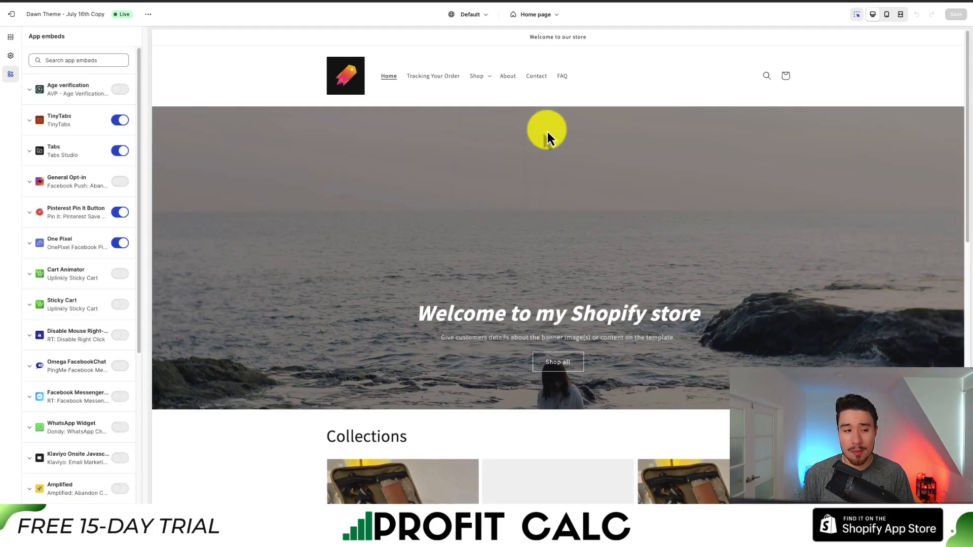
Toggle on the Age verification app embed in the theme editor and save.
click(120, 89)
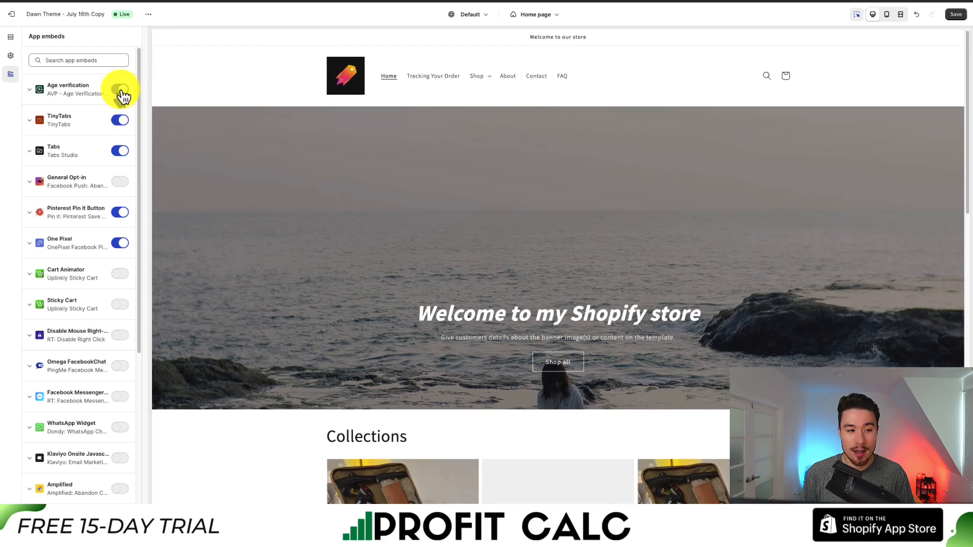
click(119, 89)
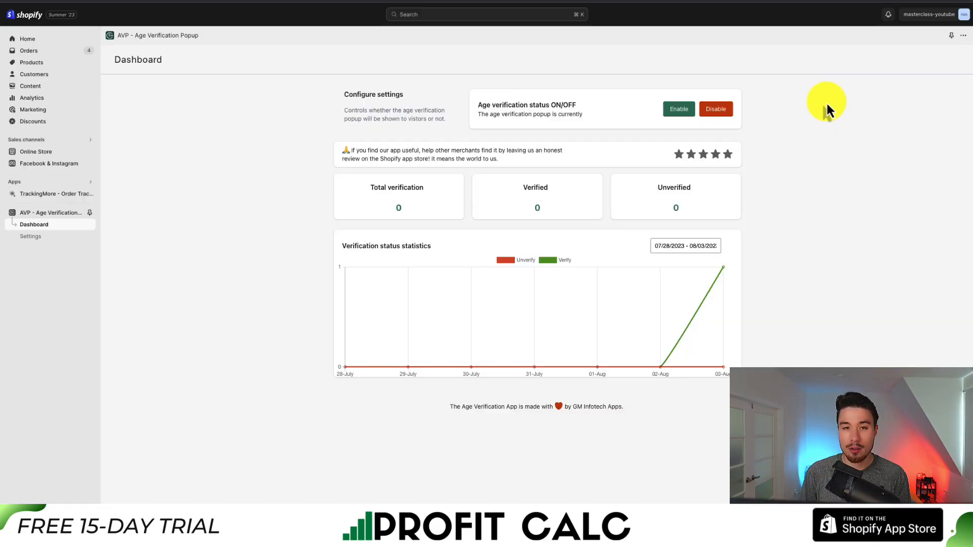
mouse_move(510, 165)
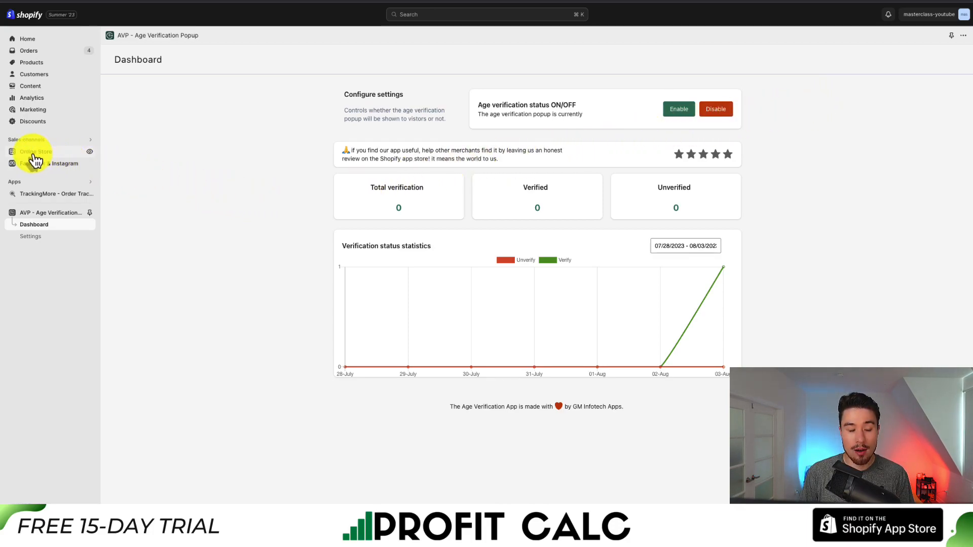
Customize the current Dawn theme so the 21+ age popup previews over the home page.
click(36, 152)
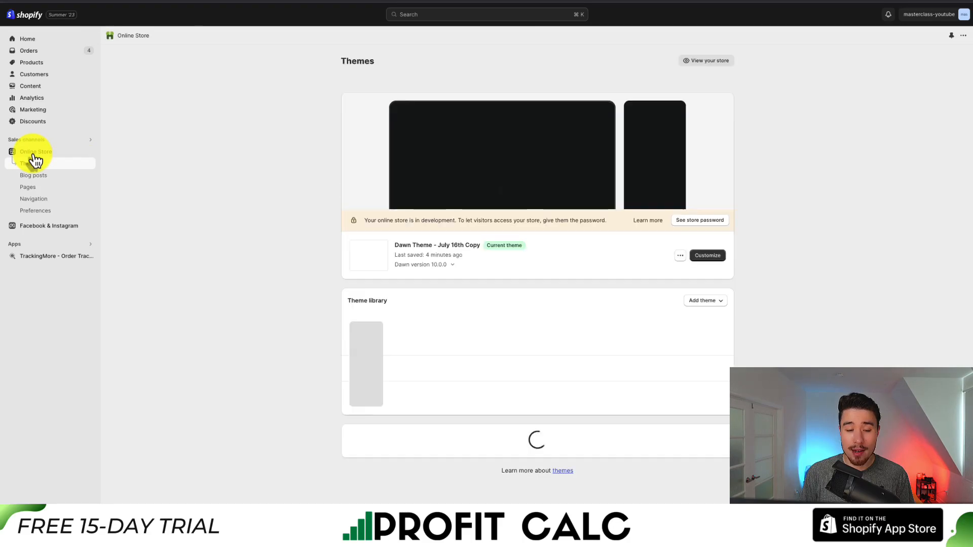
click(30, 163)
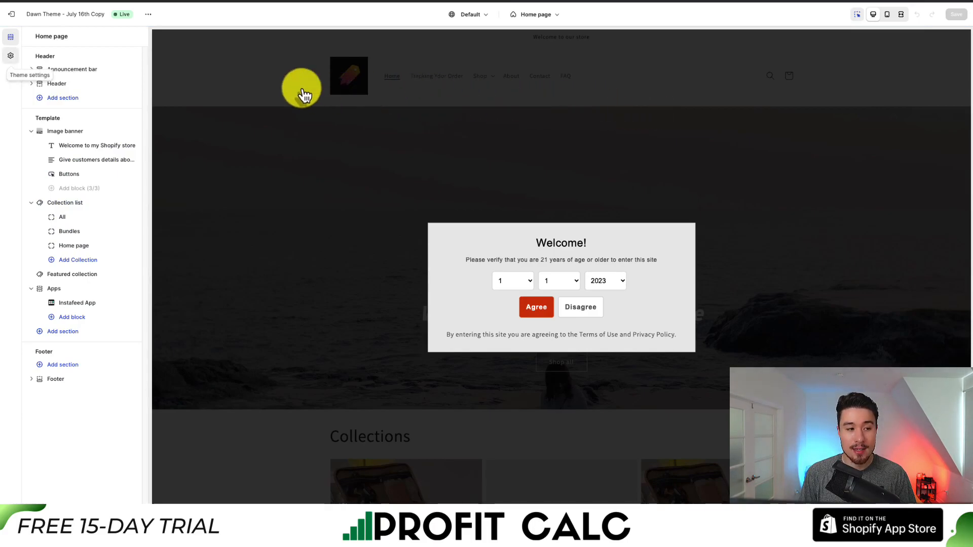
click(10, 75)
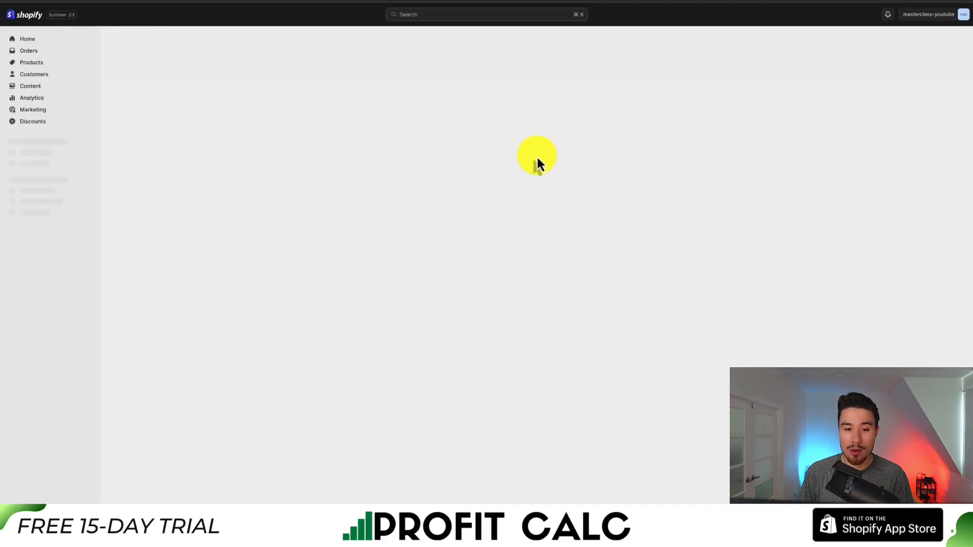
Go from the AVP app dashboard to its Settings page with popup customization options.
click(50, 213)
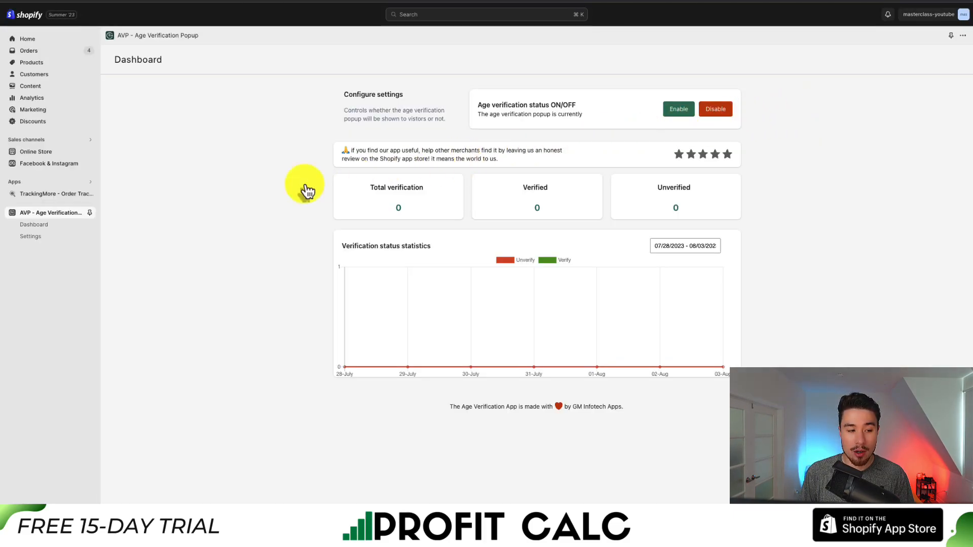
mouse_move(49, 228)
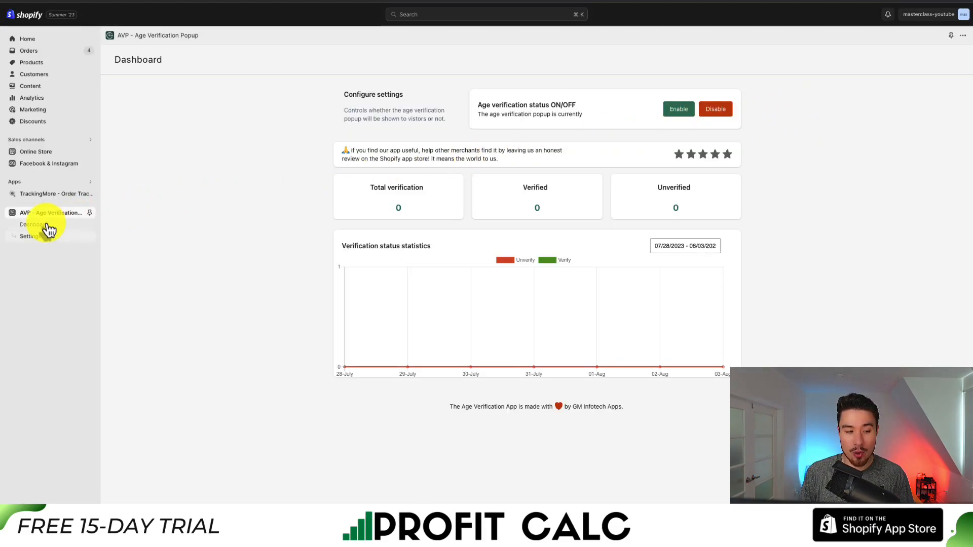
click(30, 236)
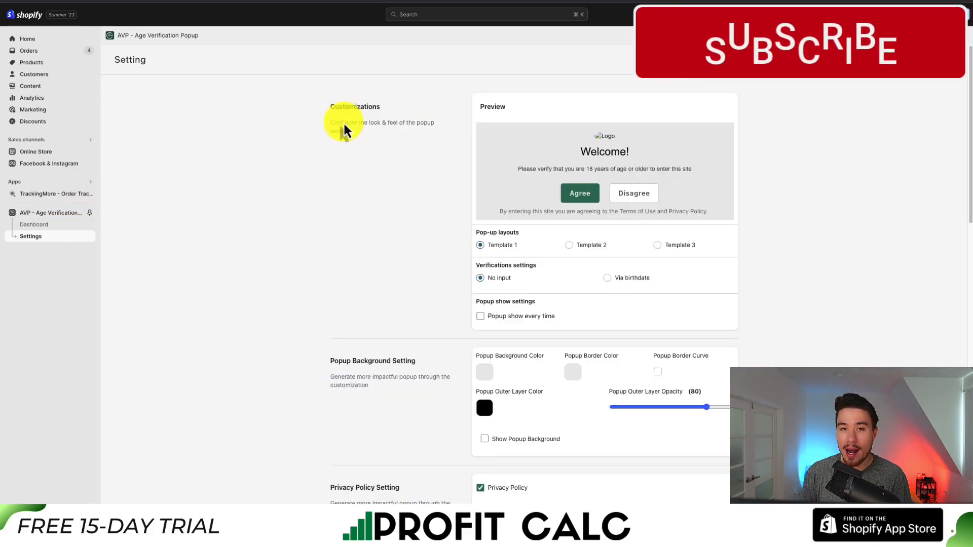
Keep the first popup template and require visitors to enter their birthdate.
scroll(down, 3)
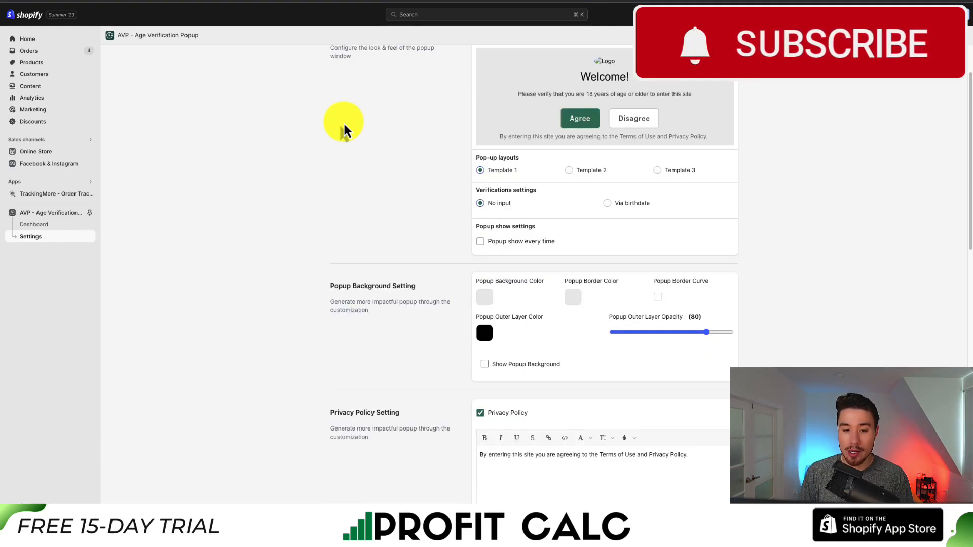
click(568, 207)
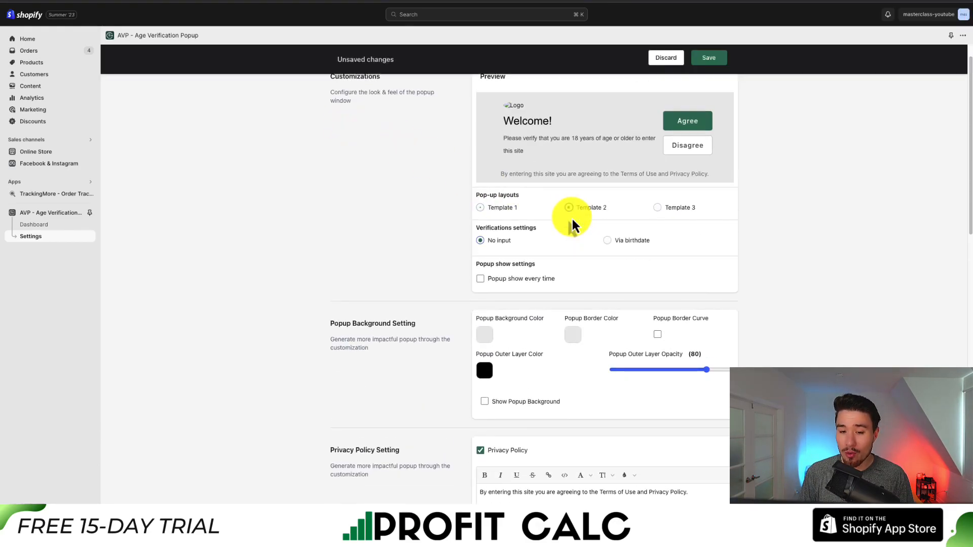
click(480, 213)
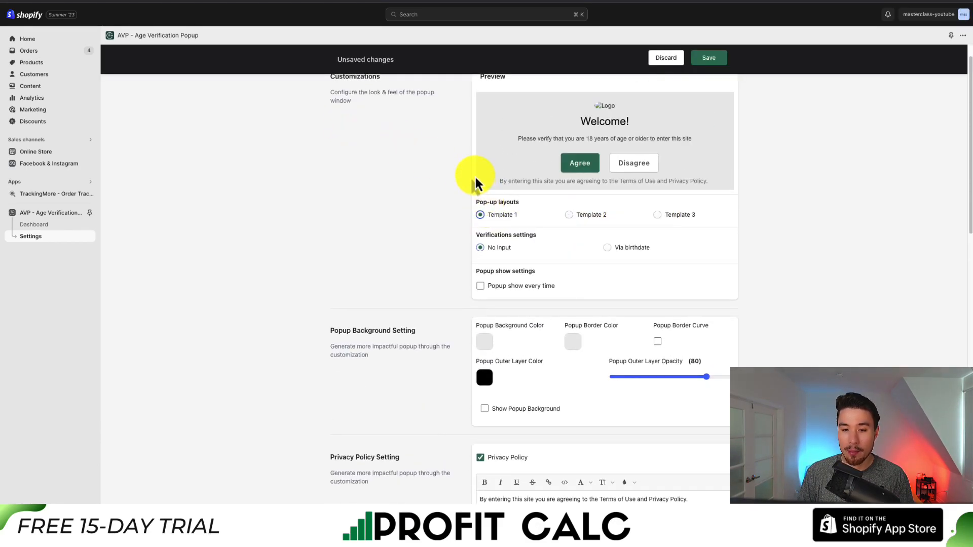
scroll(down, 3)
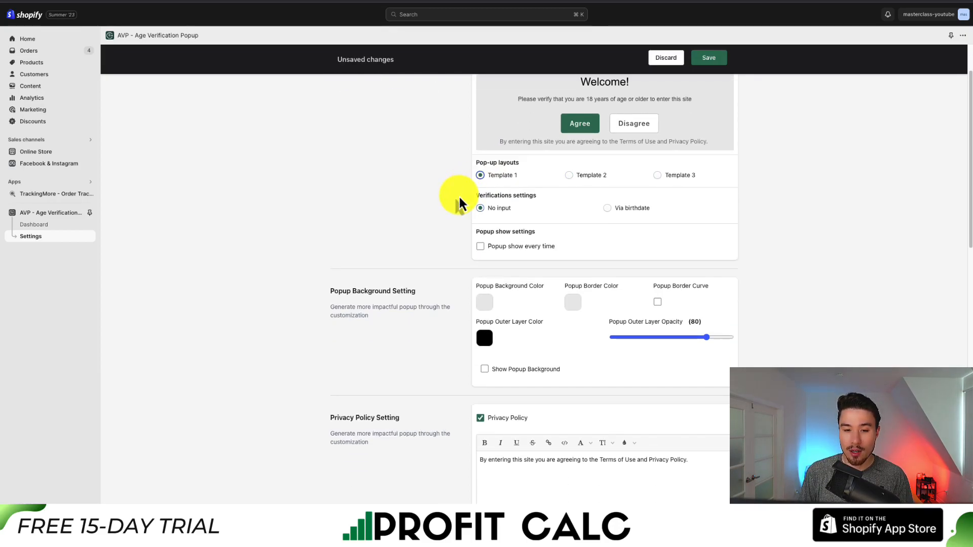
mouse_move(524, 207)
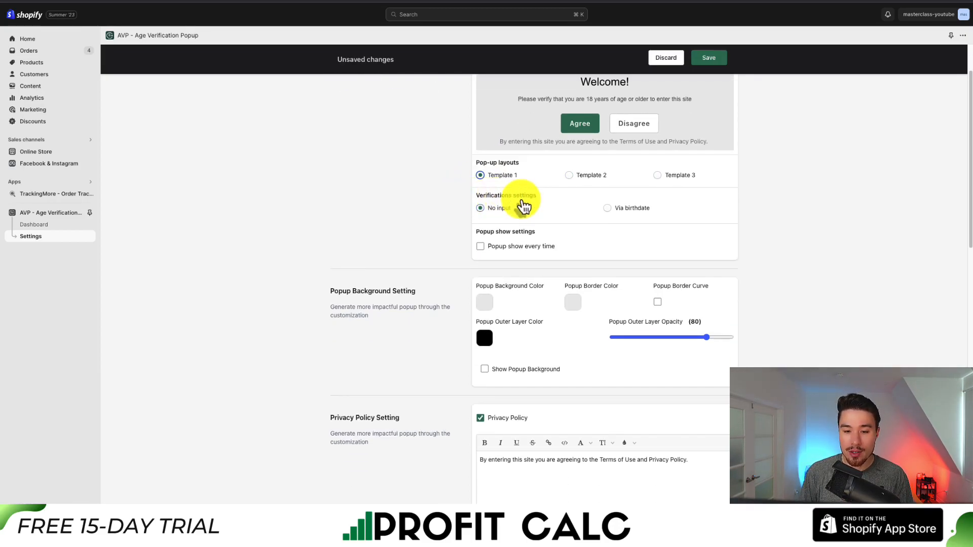
click(608, 208)
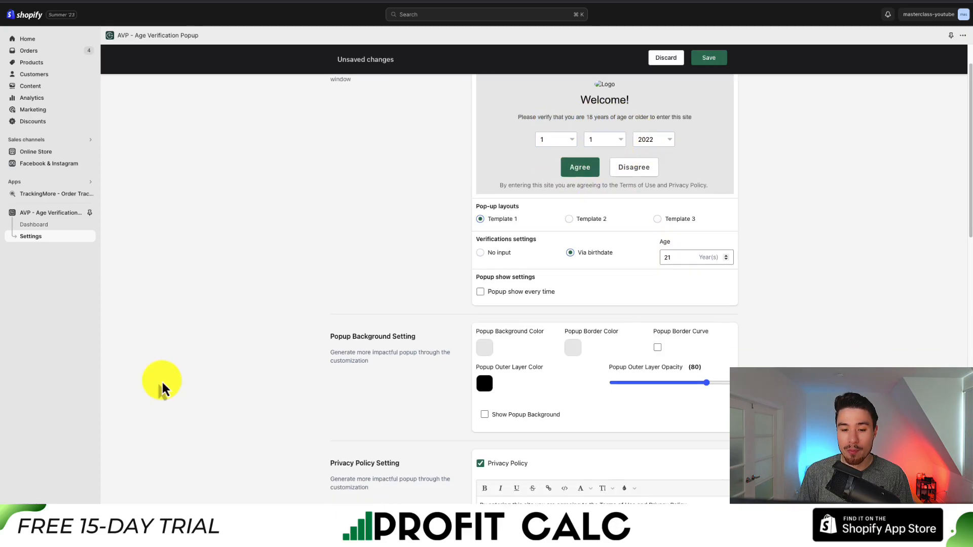
Tick 'Popup show every time' under the popup show settings.
scroll(down, 3)
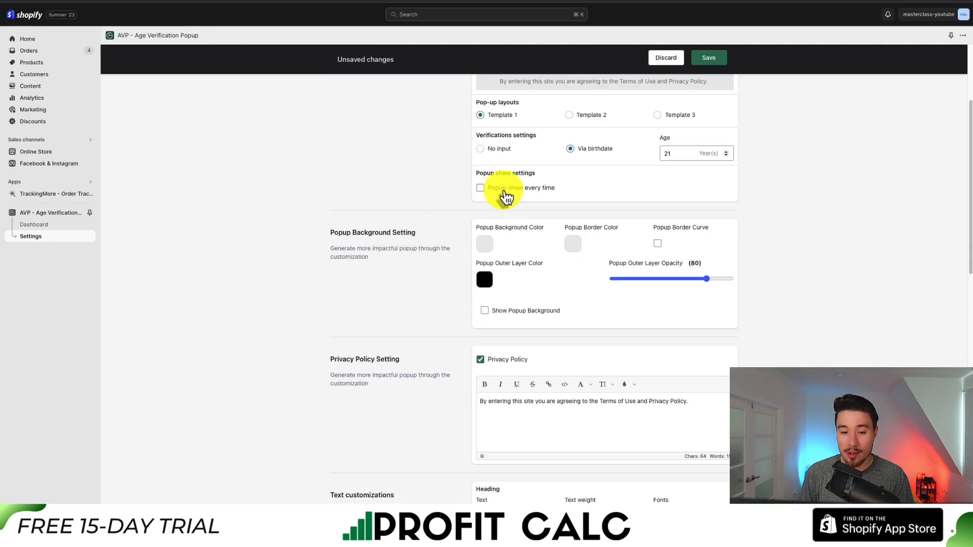
click(480, 188)
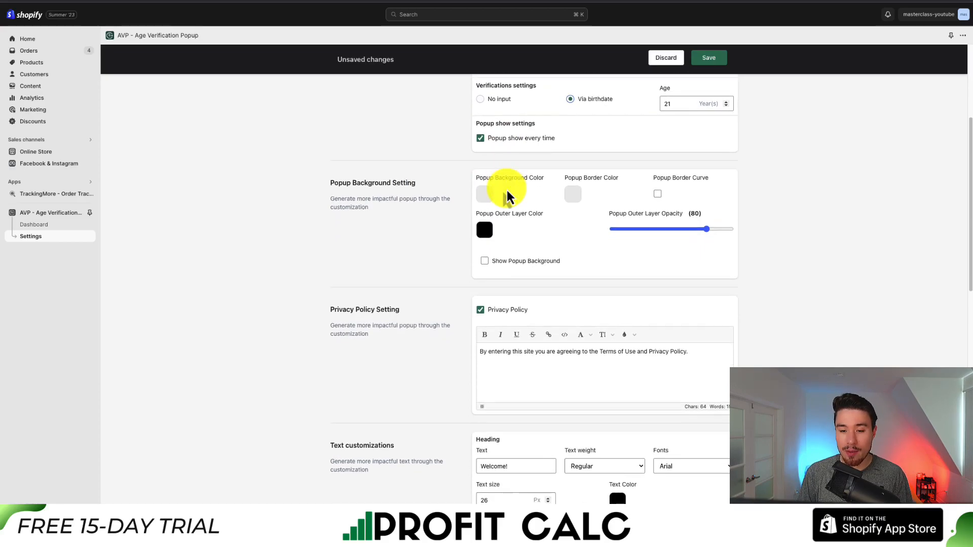
scroll(down, 3)
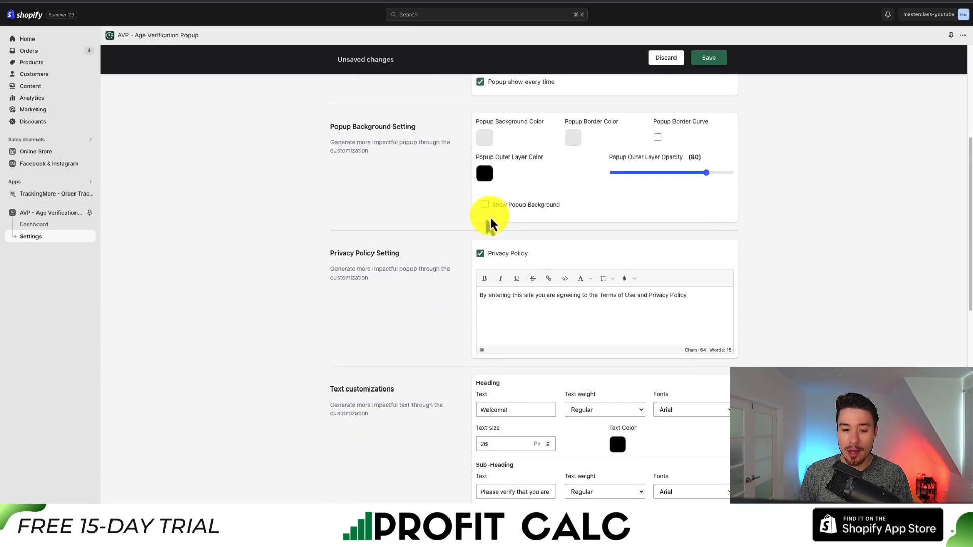
scroll(down, 3)
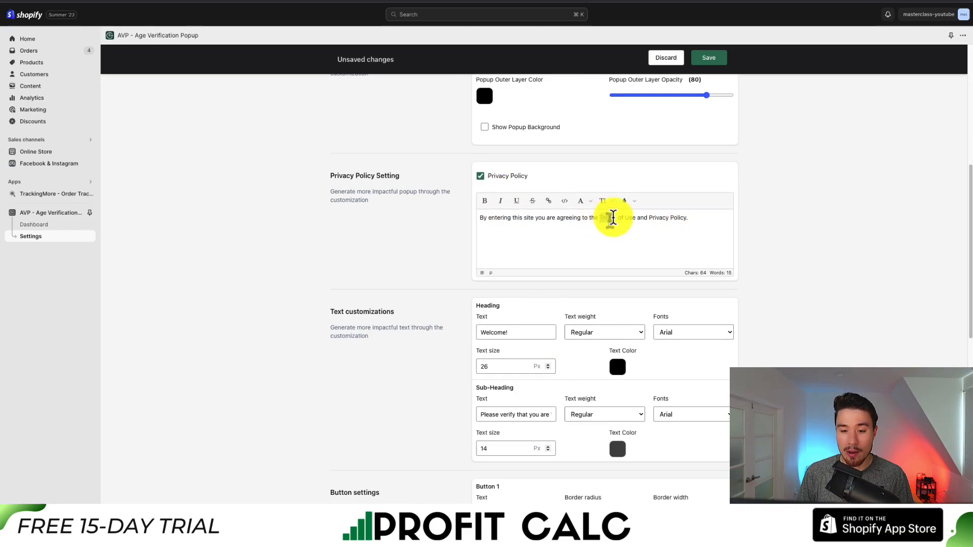
double_click(617, 217)
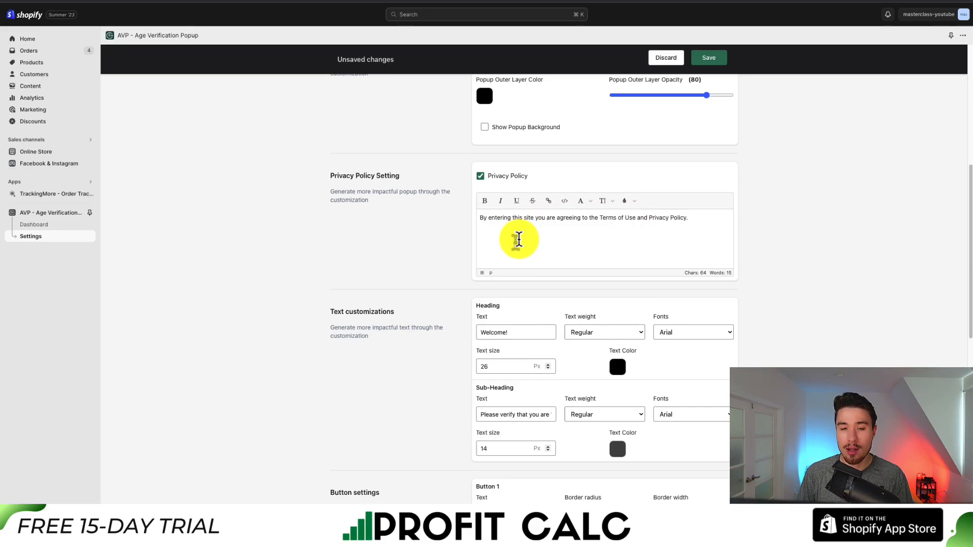
mouse_move(205, 128)
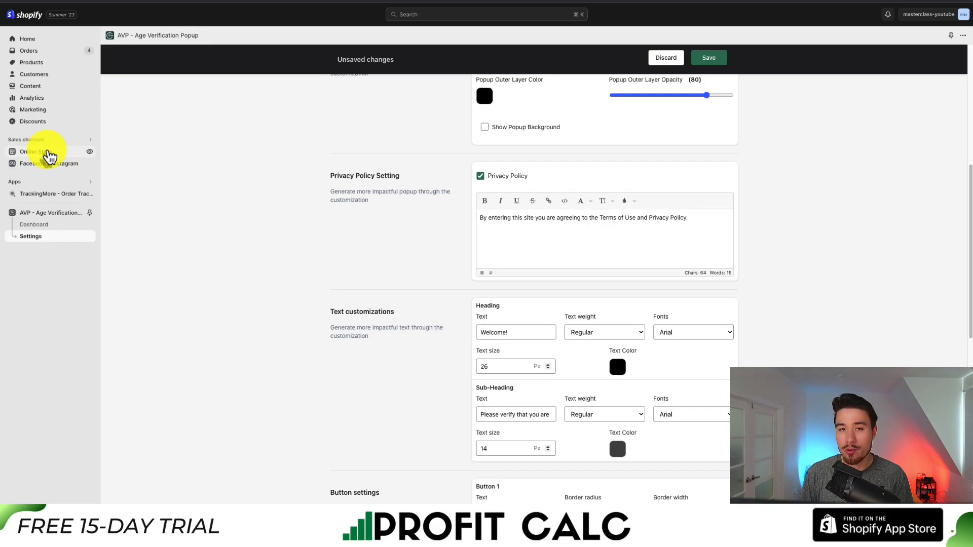
Set Button 1 (Agree) background and border colour to red in the pickers.
scroll(down, 3)
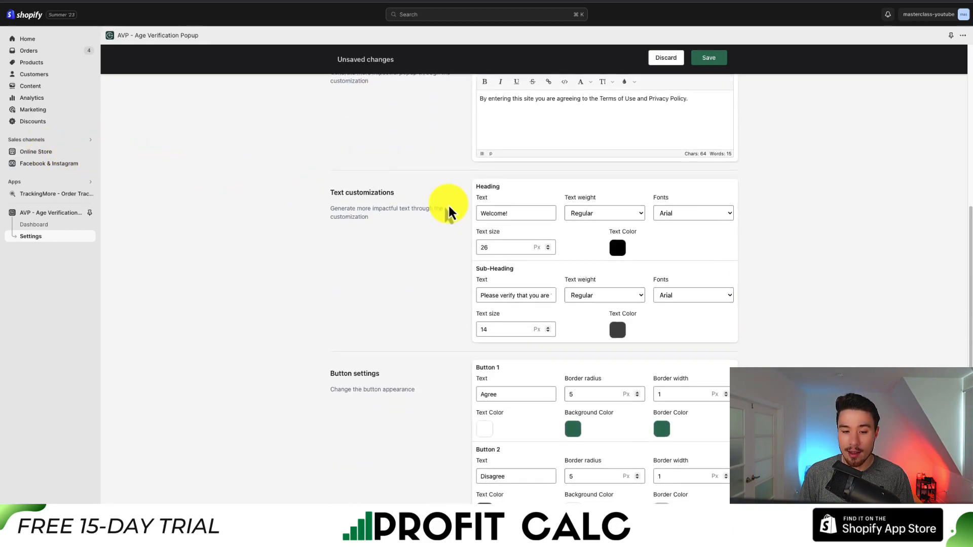
scroll(down, 3)
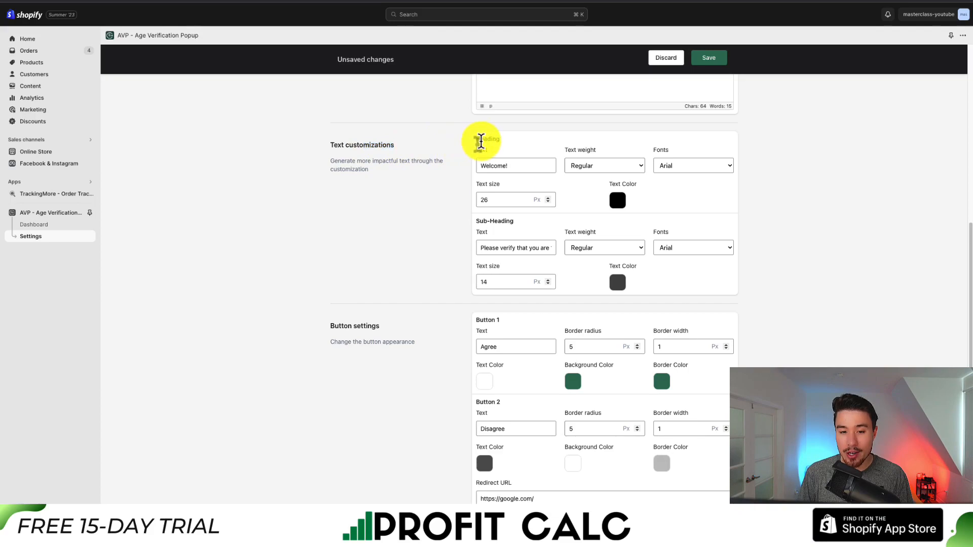
click(515, 248)
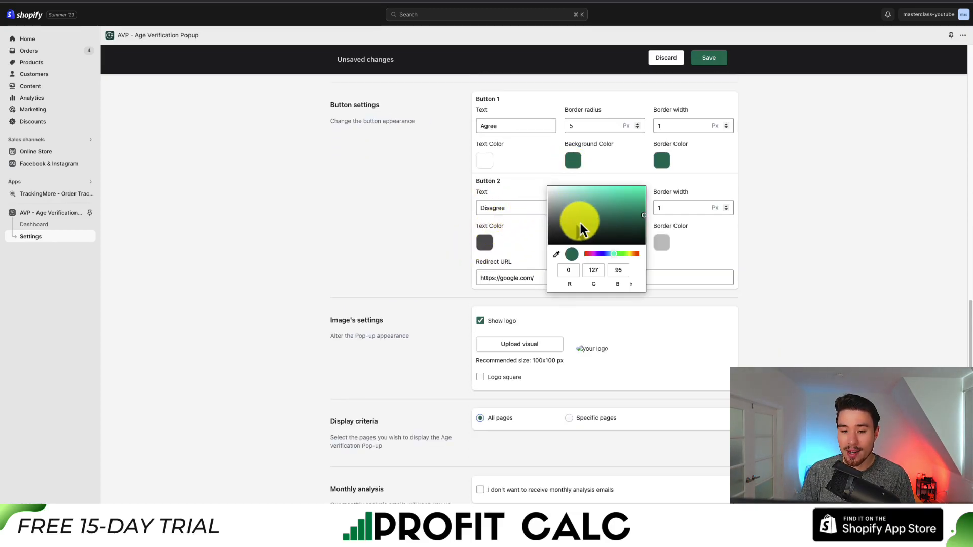
click(610, 254)
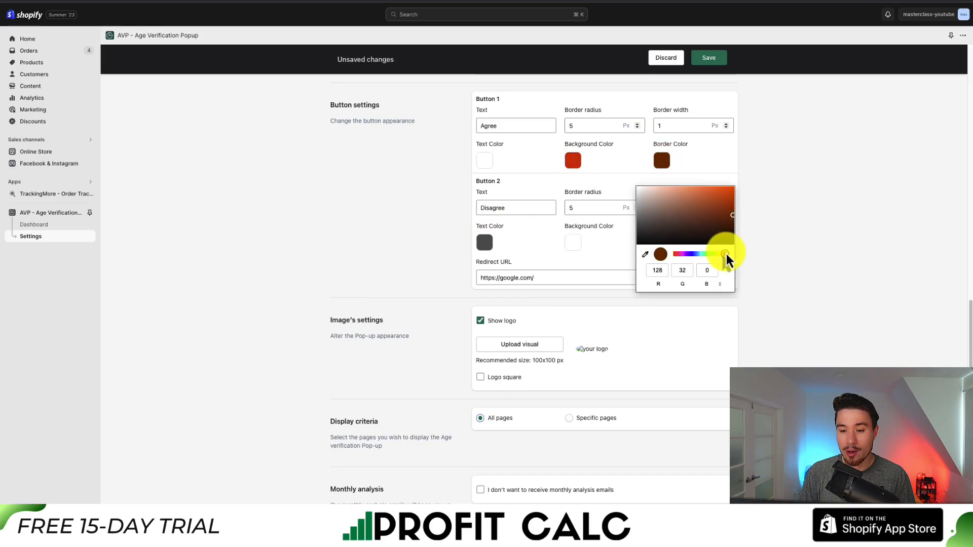
scroll(down, 3)
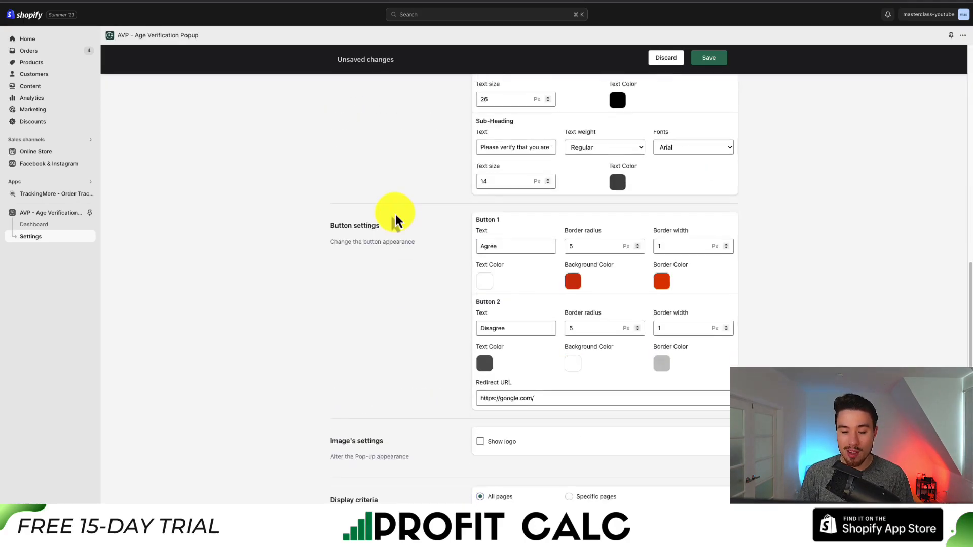
scroll(down, 3)
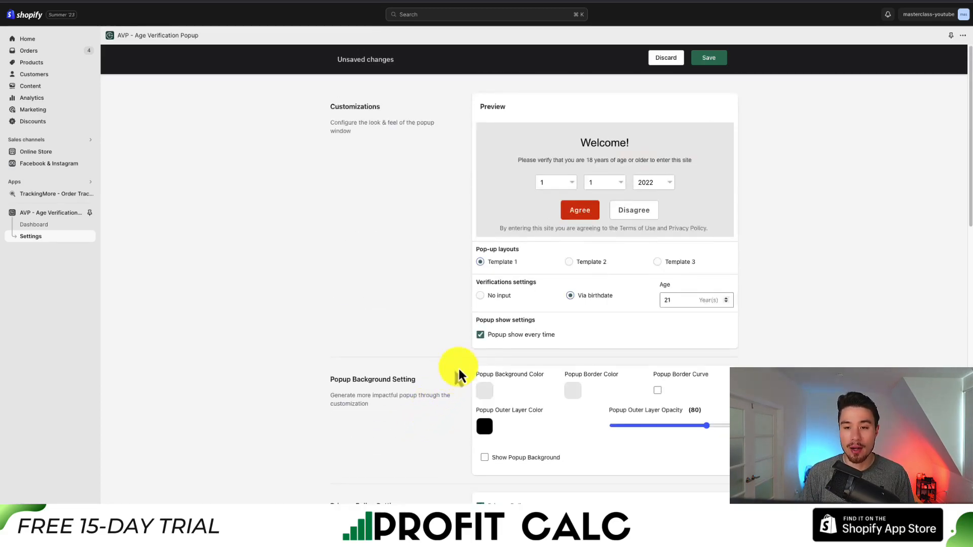
Save the popup settings from the Unsaved changes bar.
click(708, 58)
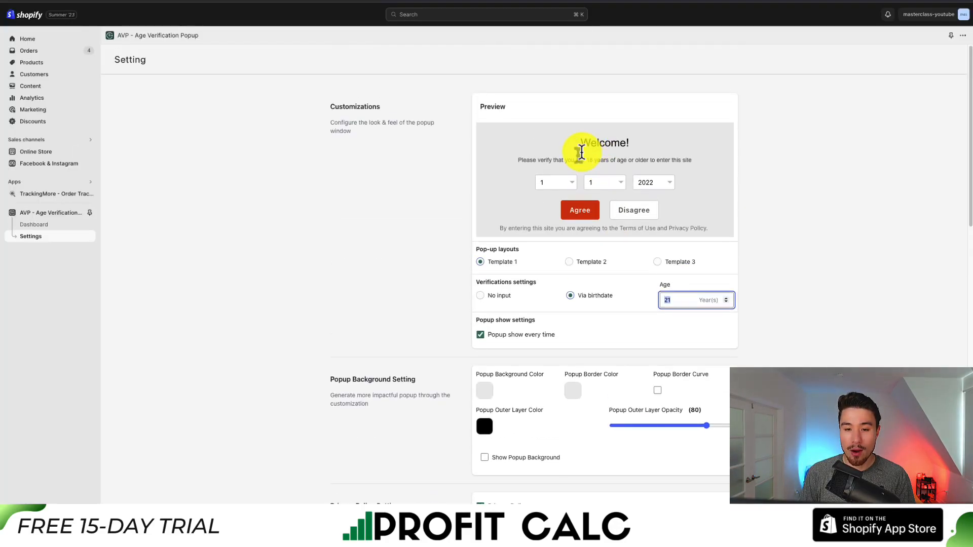
scroll(down, 3)
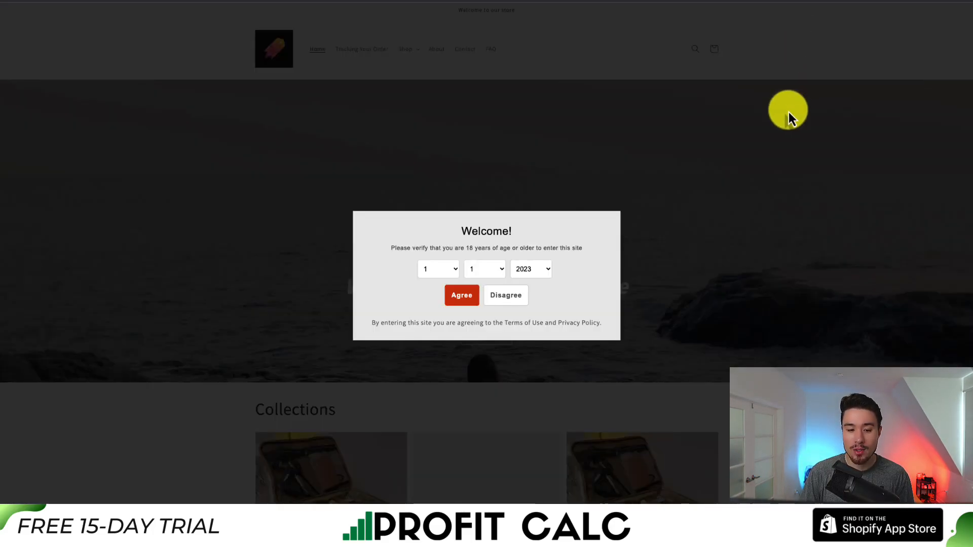
mouse_move(464, 248)
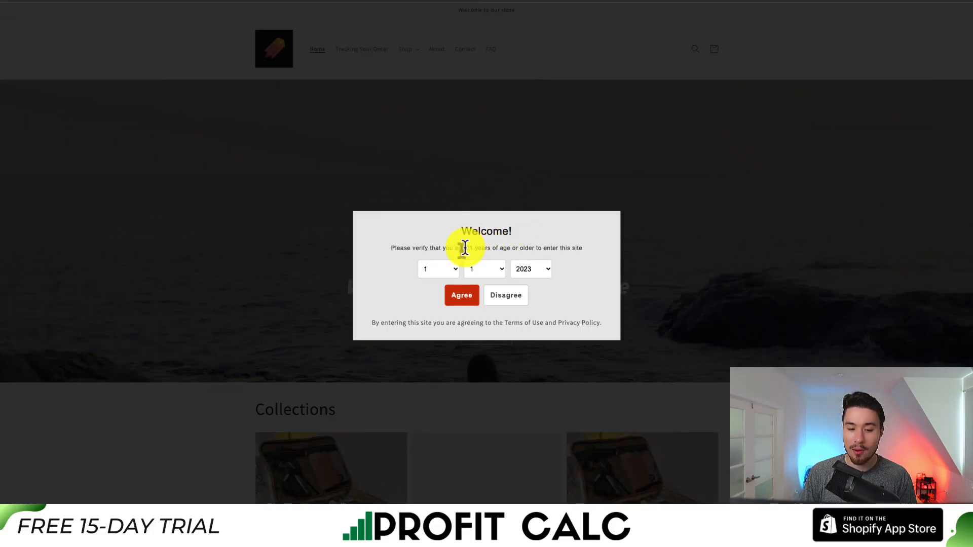
Preview the storefront showing the popup with its red Agree button.
click(530, 268)
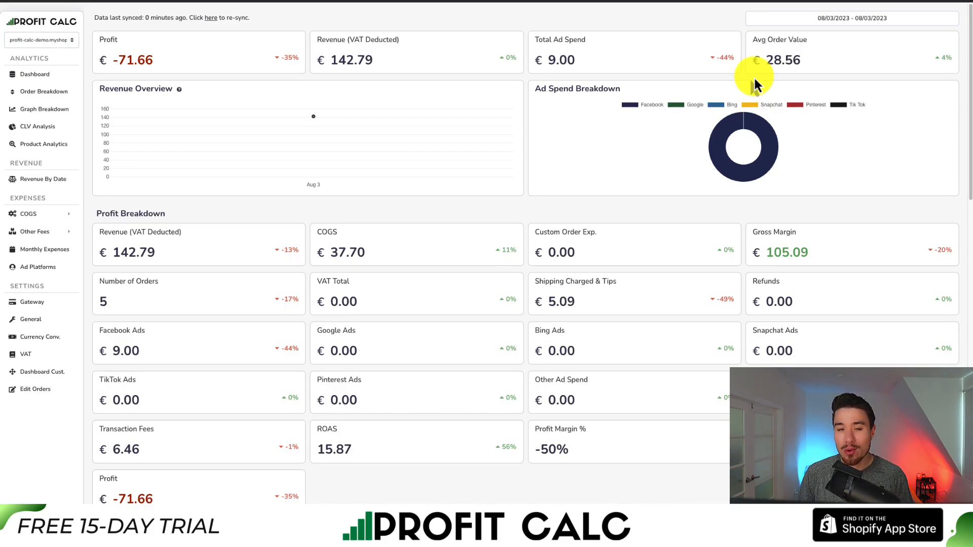
Widen the Profit Calc dashboard date range to 07/28/2023–08/03/2023.
click(851, 18)
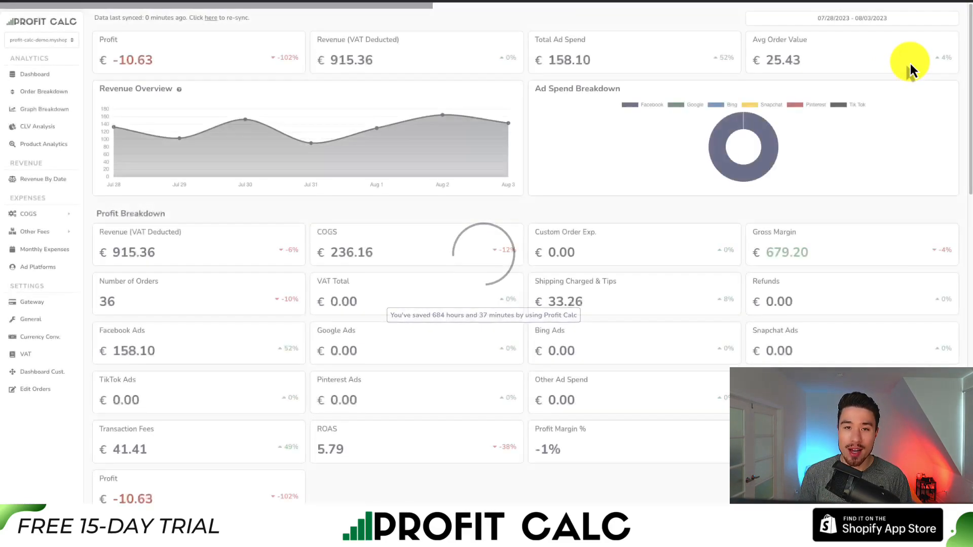
scroll(down, 3)
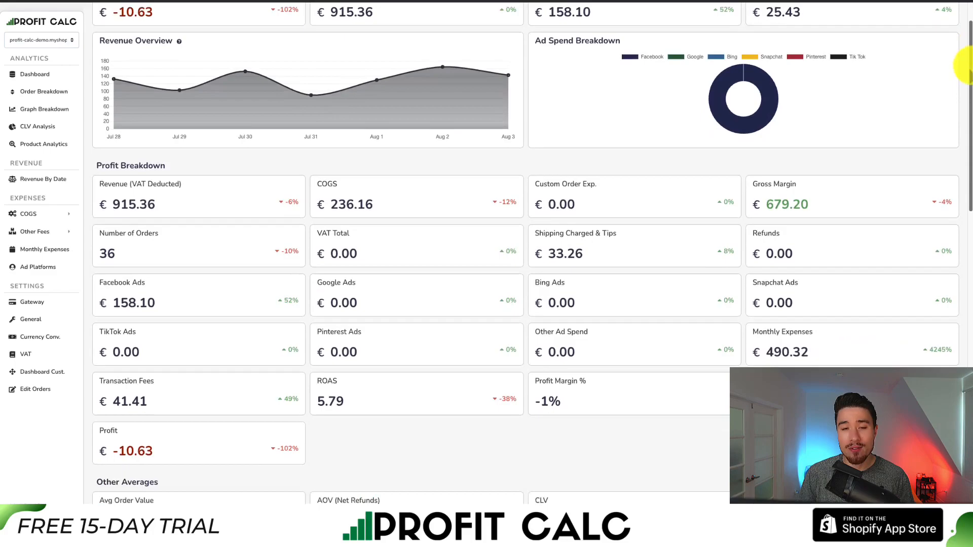
scroll(down, 3)
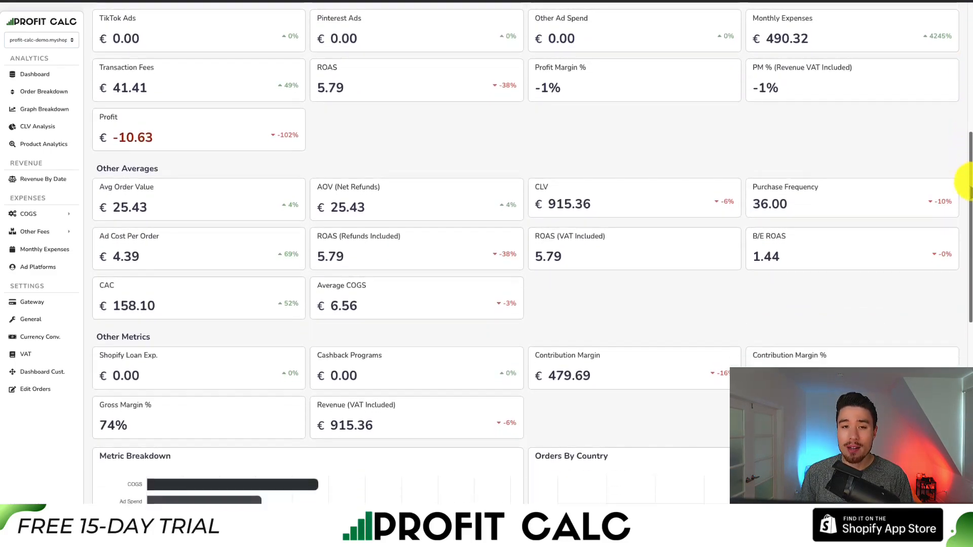
scroll(down, 3)
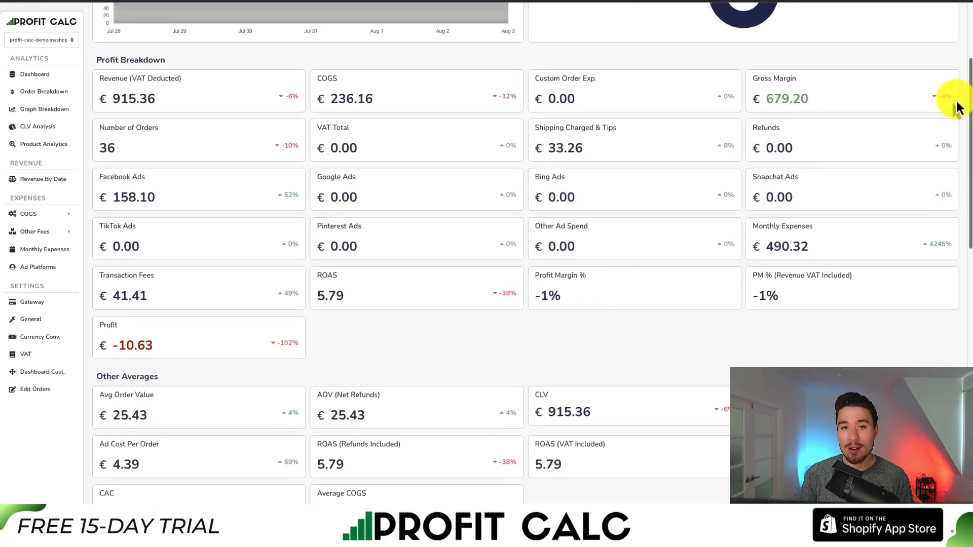
scroll(up, 3)
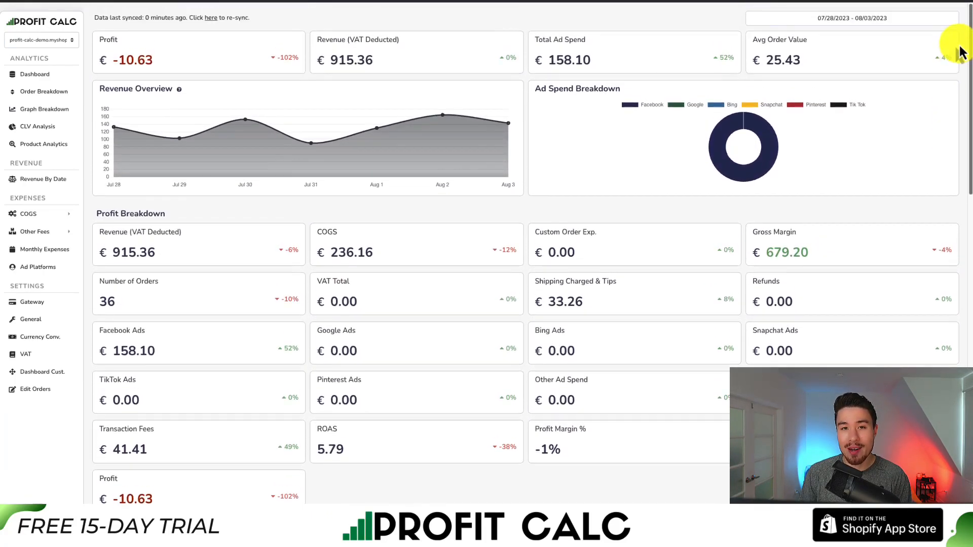